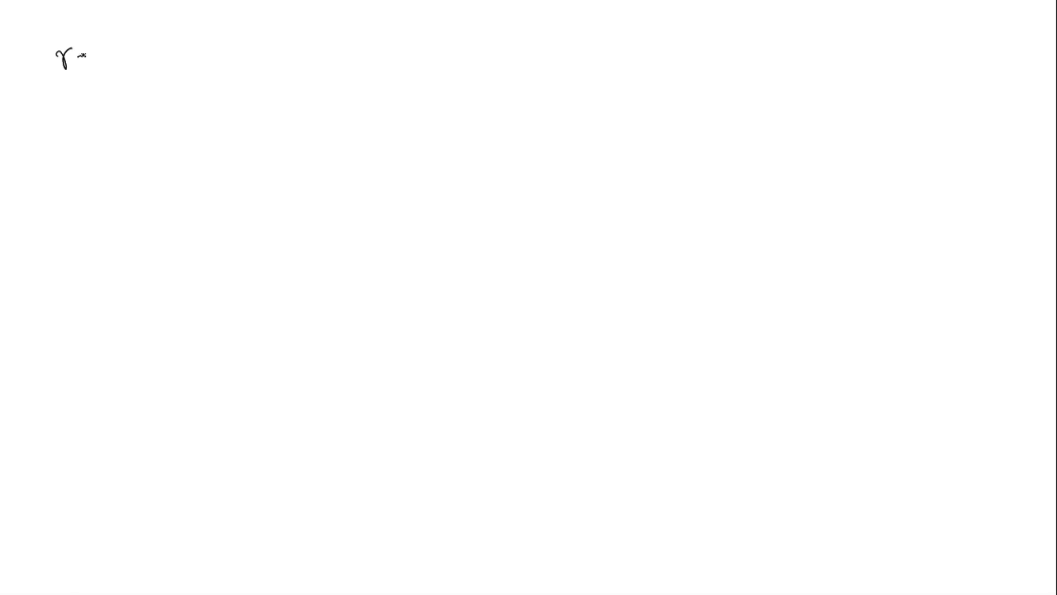
# Write the knowns r = ?, m = 1 g, ρ = 0.00009, P = 1.013×10⁵, T = 273 K, V = volume
pyautogui.write('= ?')
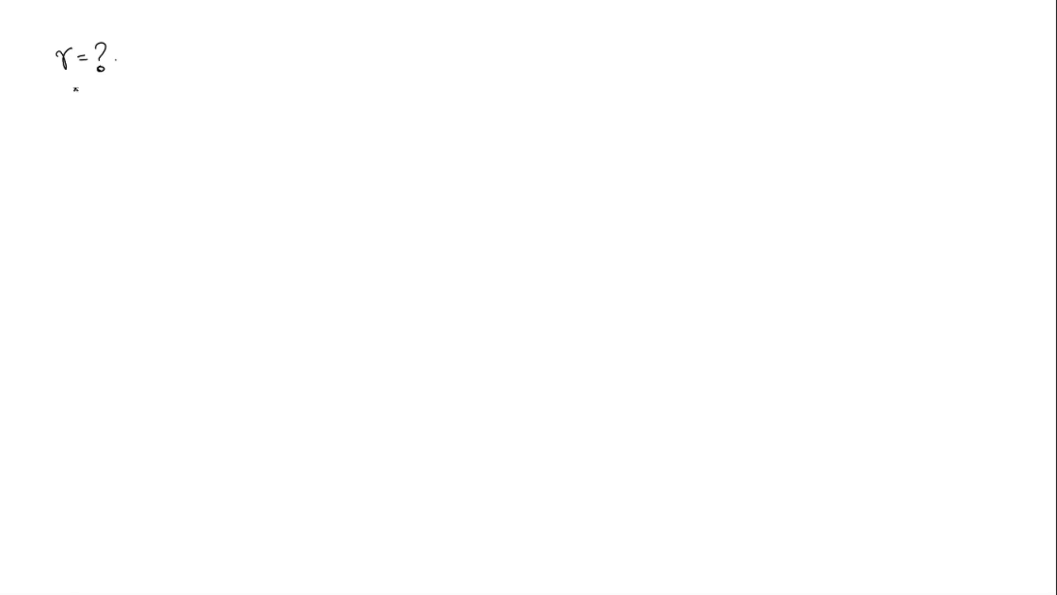
pyautogui.write('m=1g')
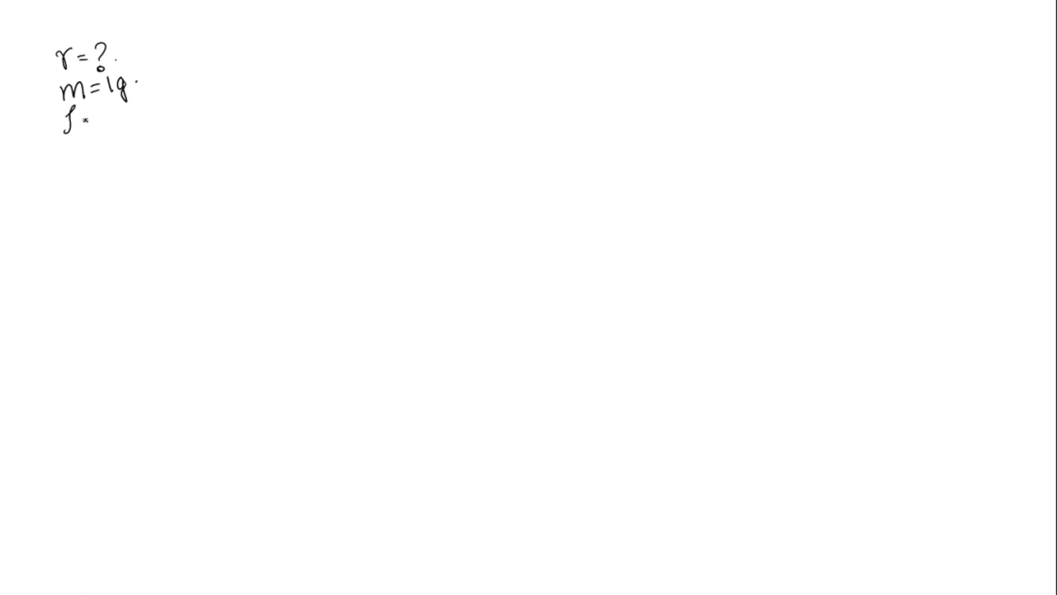
pyautogui.write('= 0.0')
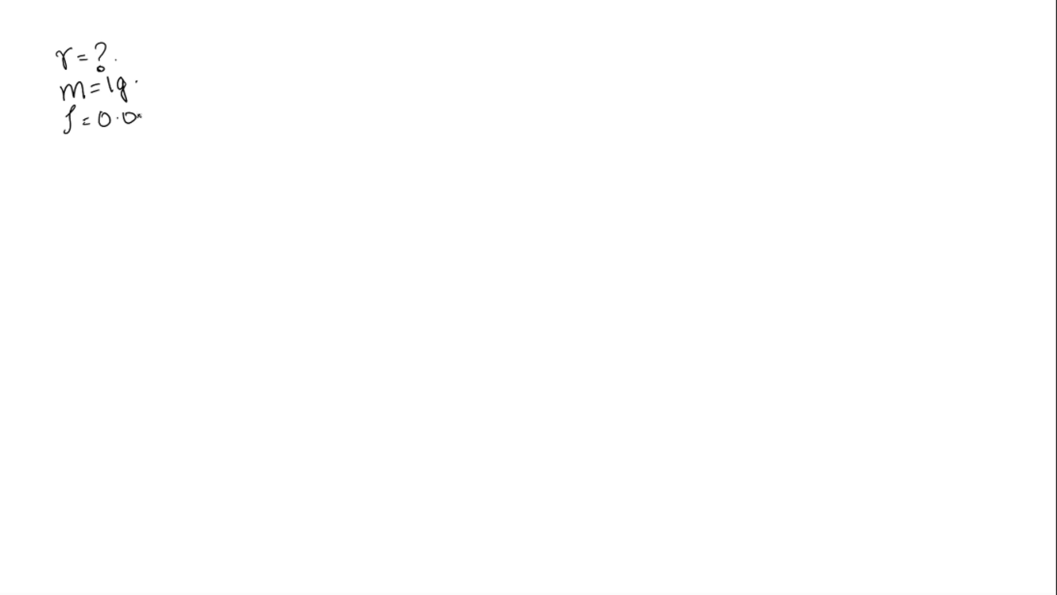
pyautogui.write('0009 = 9x10⁻⁵ .')
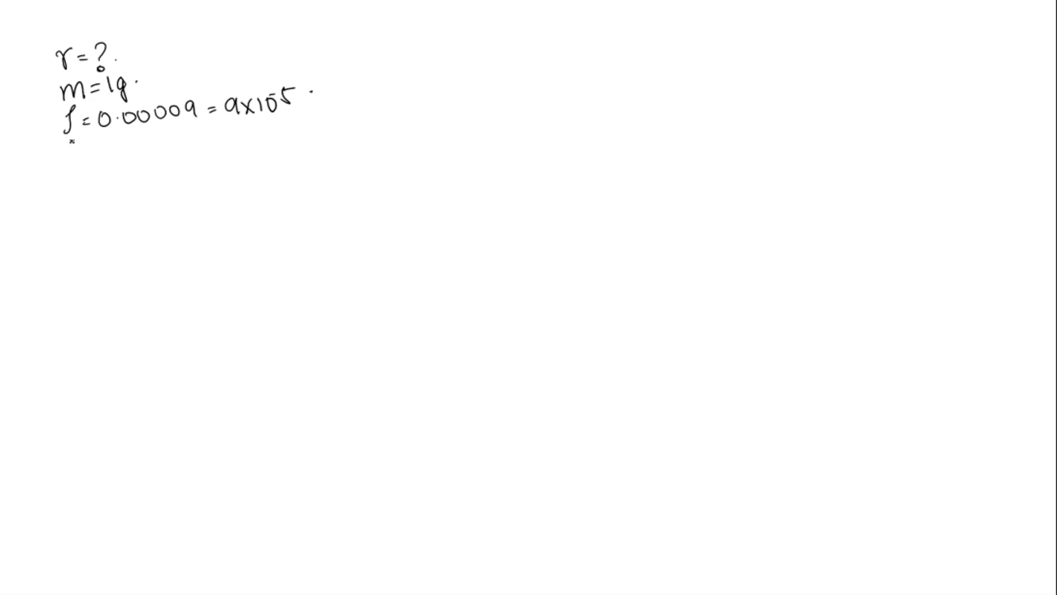
pyautogui.write('P= 1.')
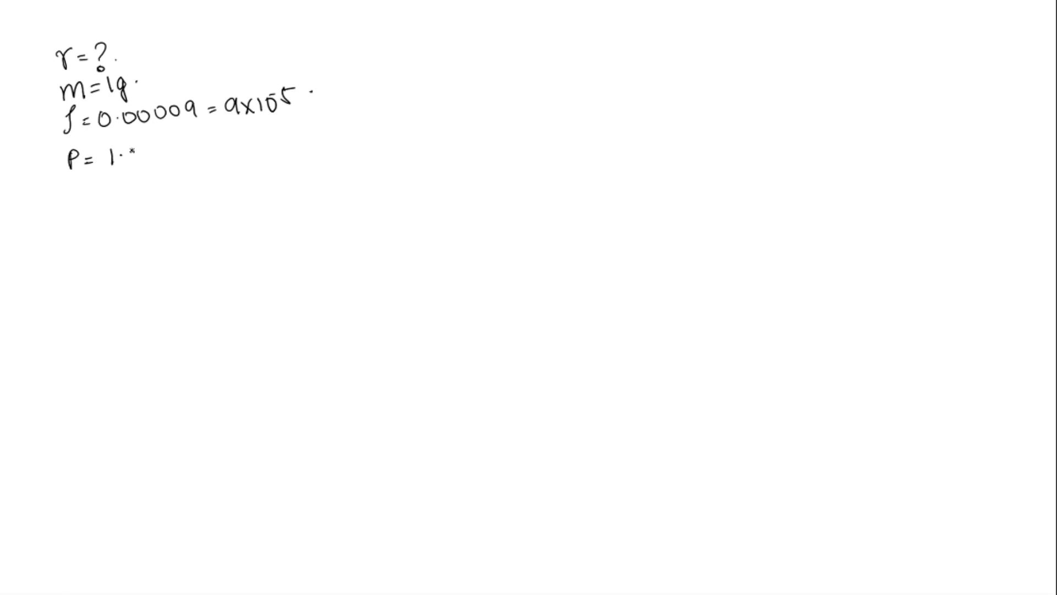
pyautogui.write('013 x105')
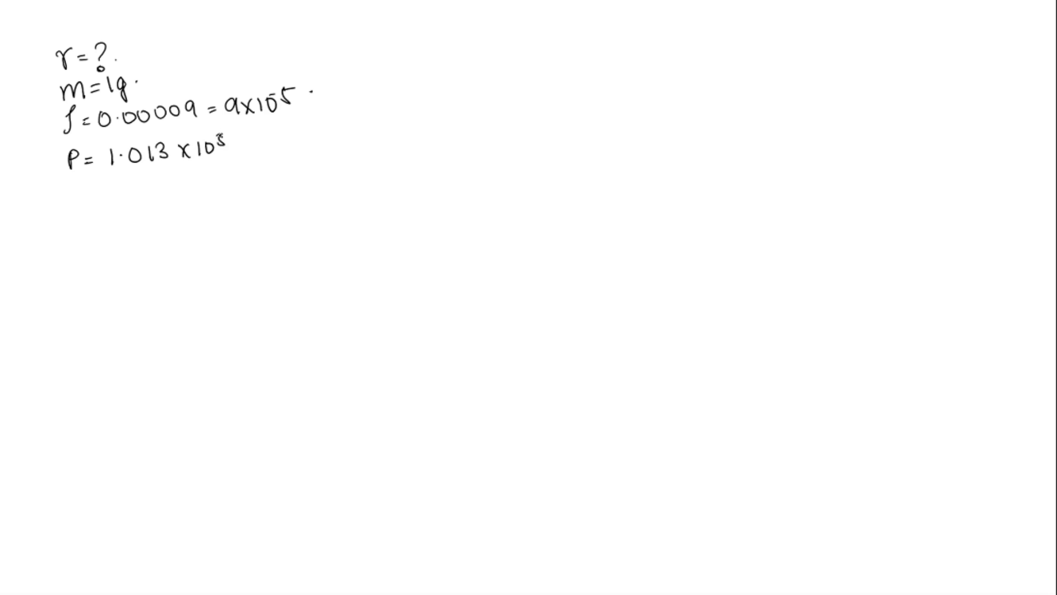
pyautogui.click(209, 148)
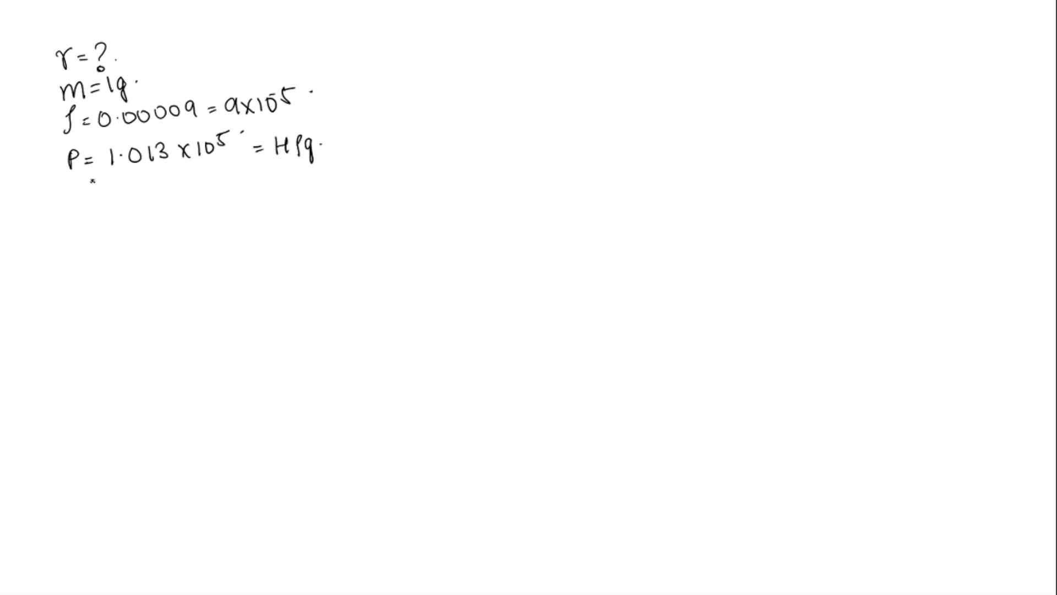
pyautogui.write('T =')
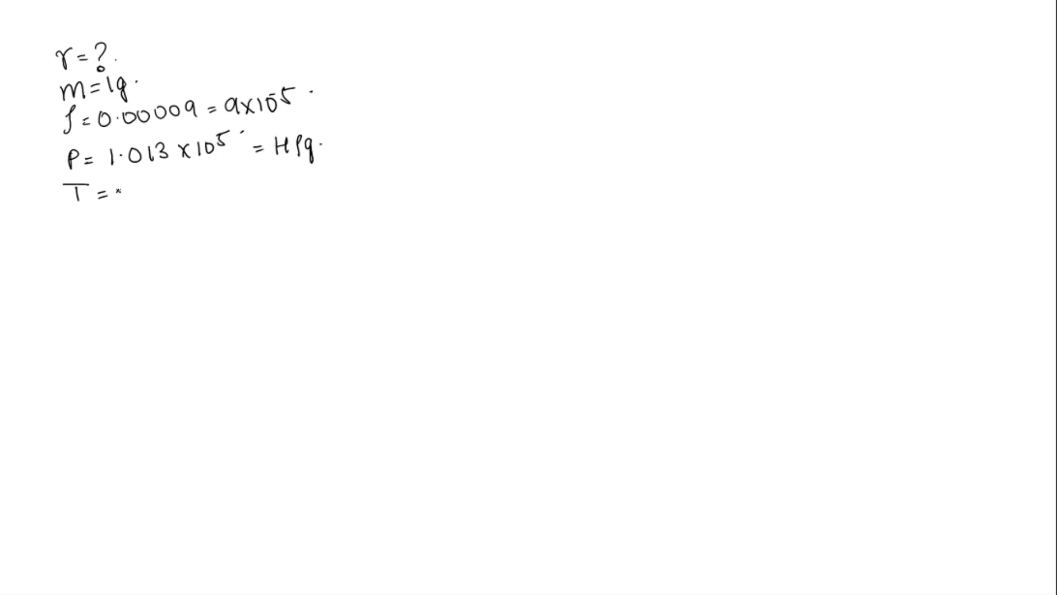
pyautogui.write('273K.')
pyautogui.write('V')
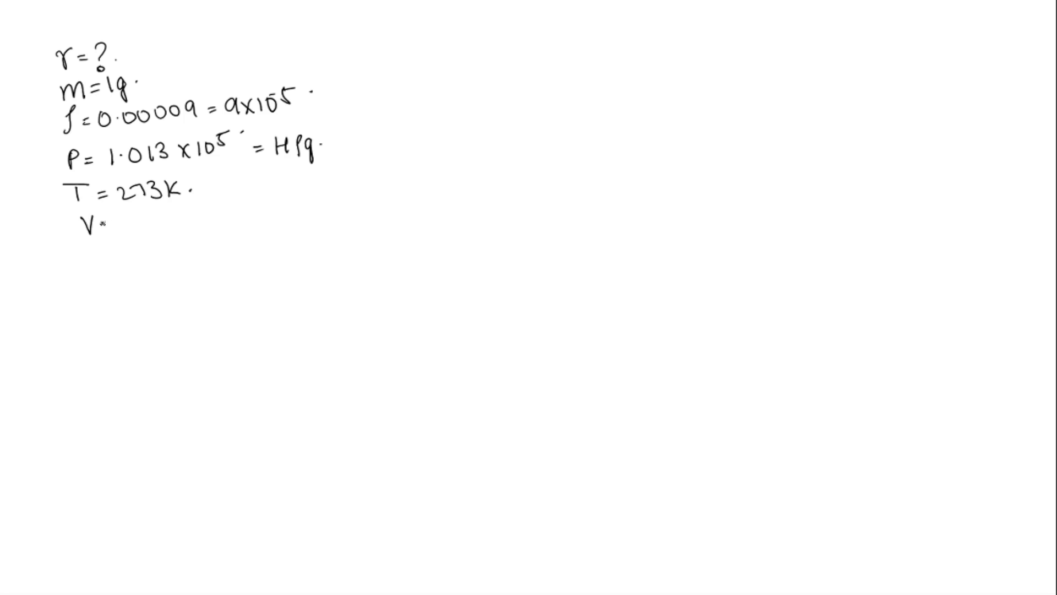
pyautogui.write('volume')
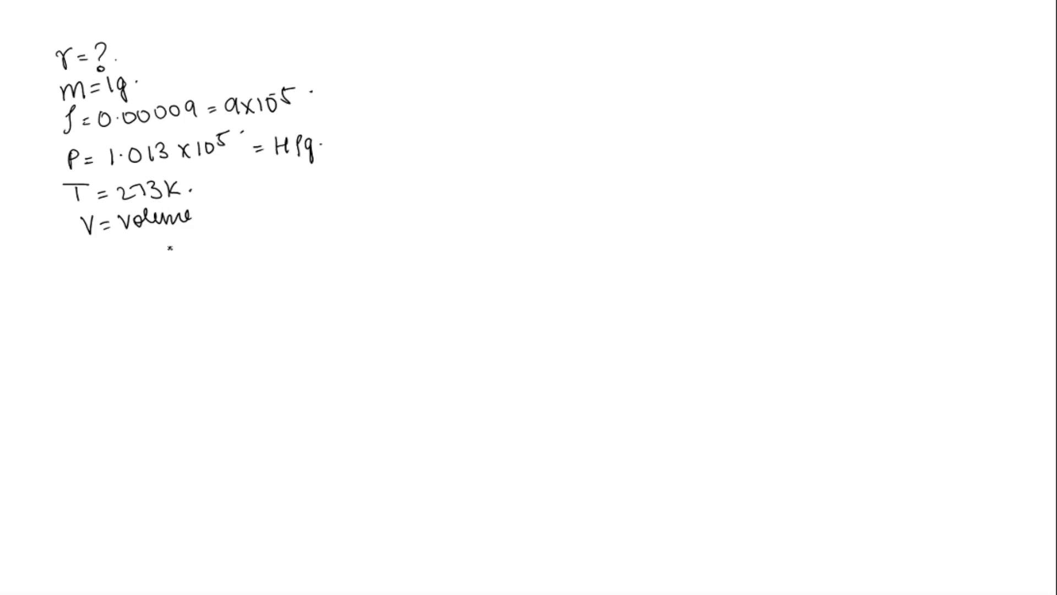
# Write PV = mrT and rearrange it to r = PV/mT
pyautogui.write('PV=')
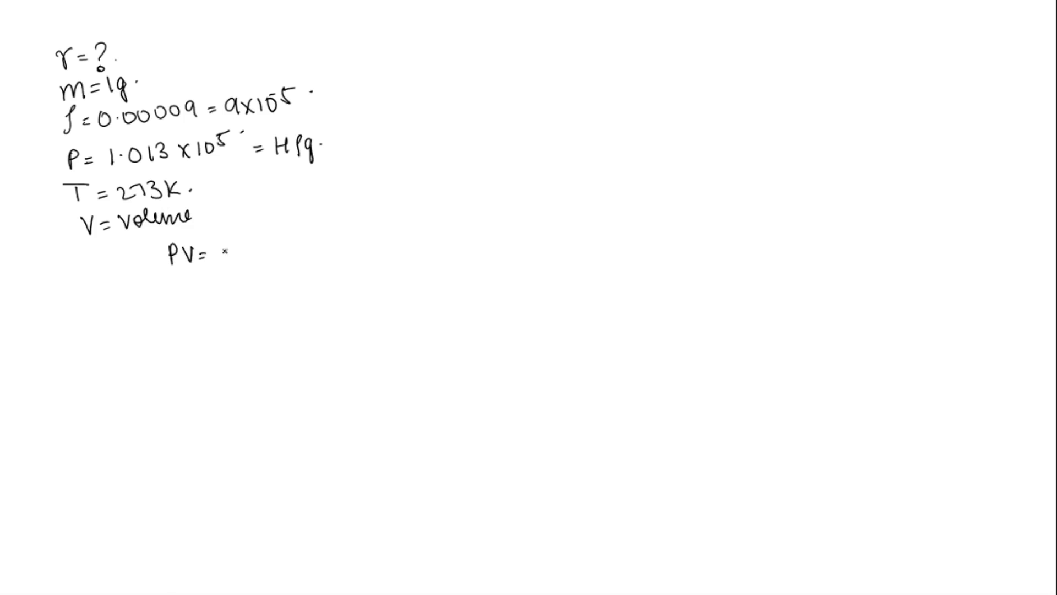
pyautogui.write('mr')
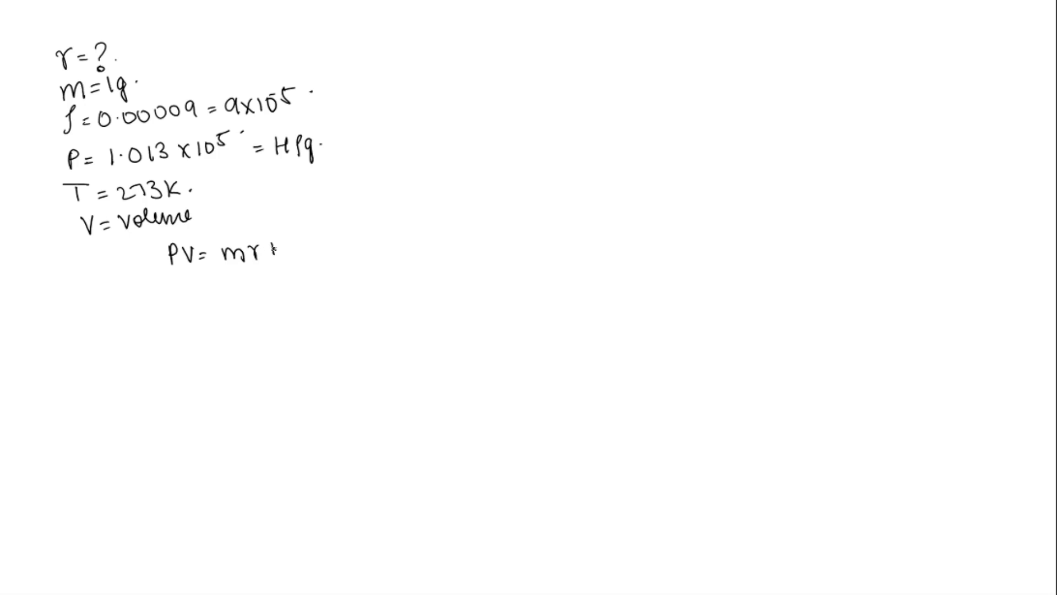
pyautogui.write('T')
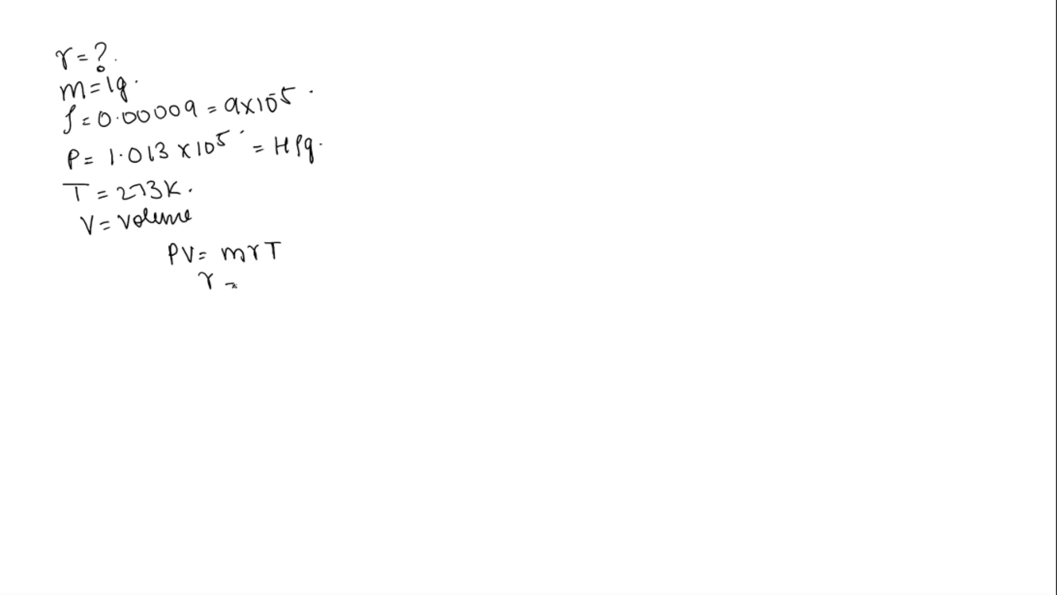
pyautogui.write('=')
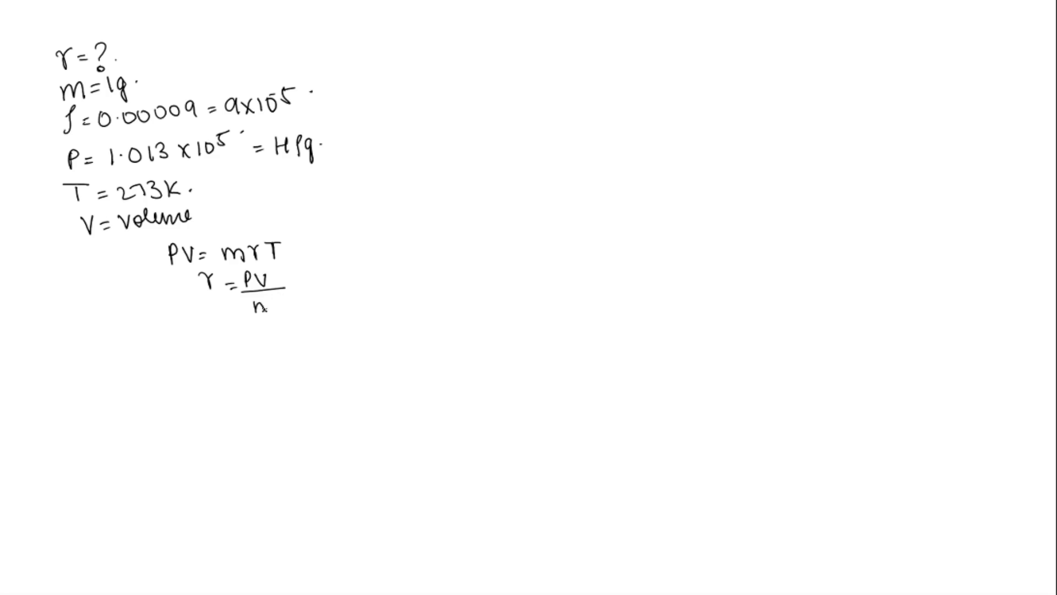
pyautogui.write('mT')
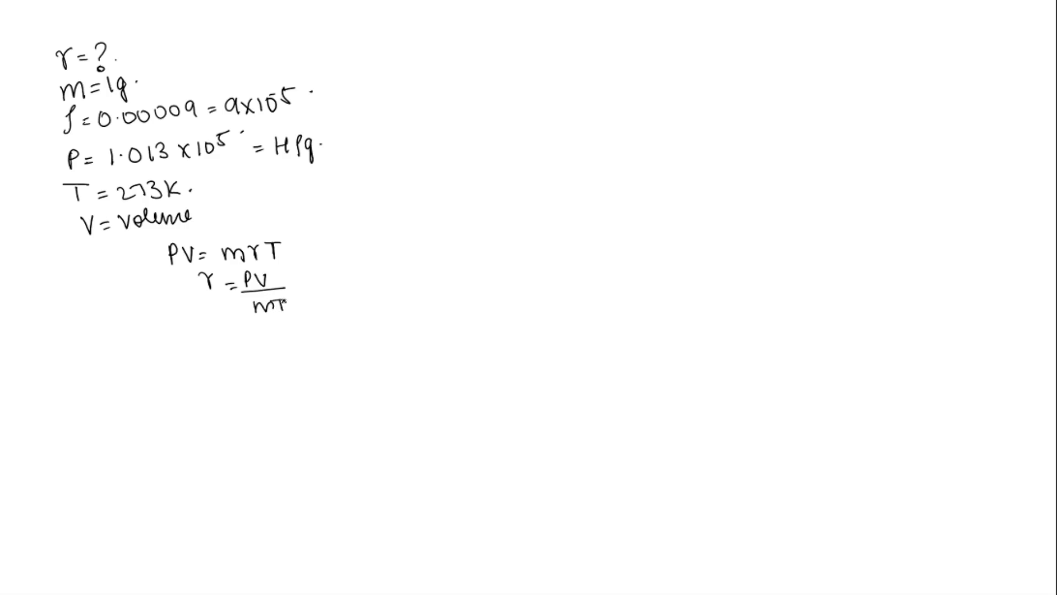
pyautogui.write('=')
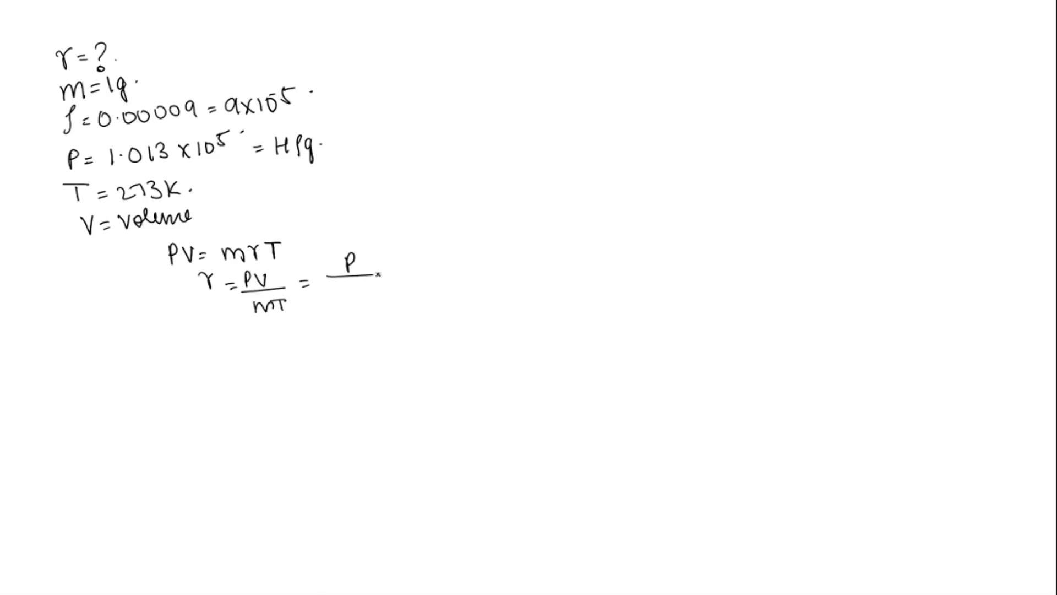
pyautogui.write('mT/V)')
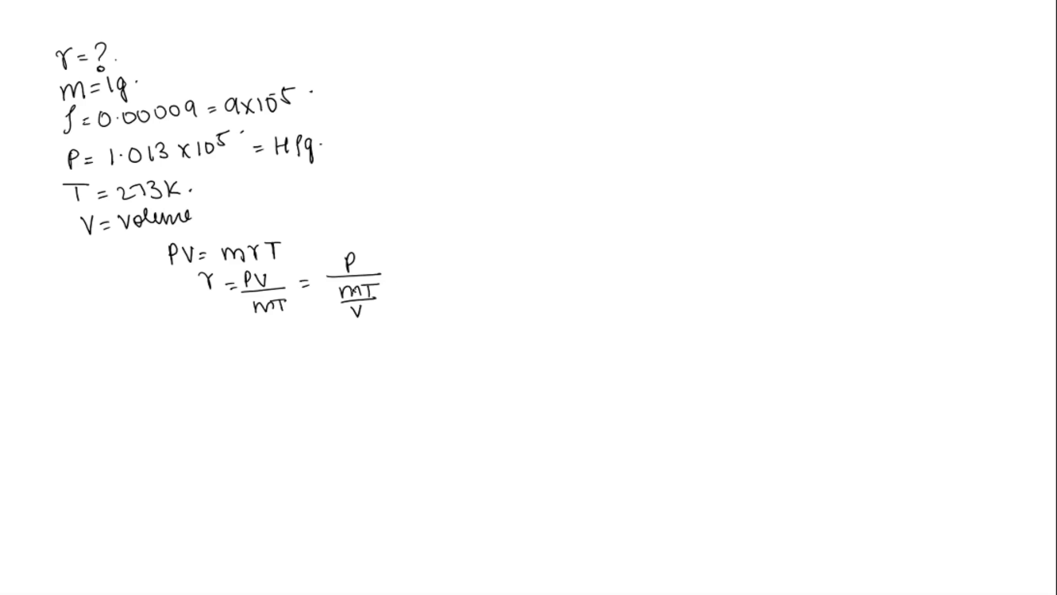
# Circle mT/V as density and rewrite r as P/ρT
pyautogui.moveTo(354, 283); pyautogui.dragTo(354, 324)
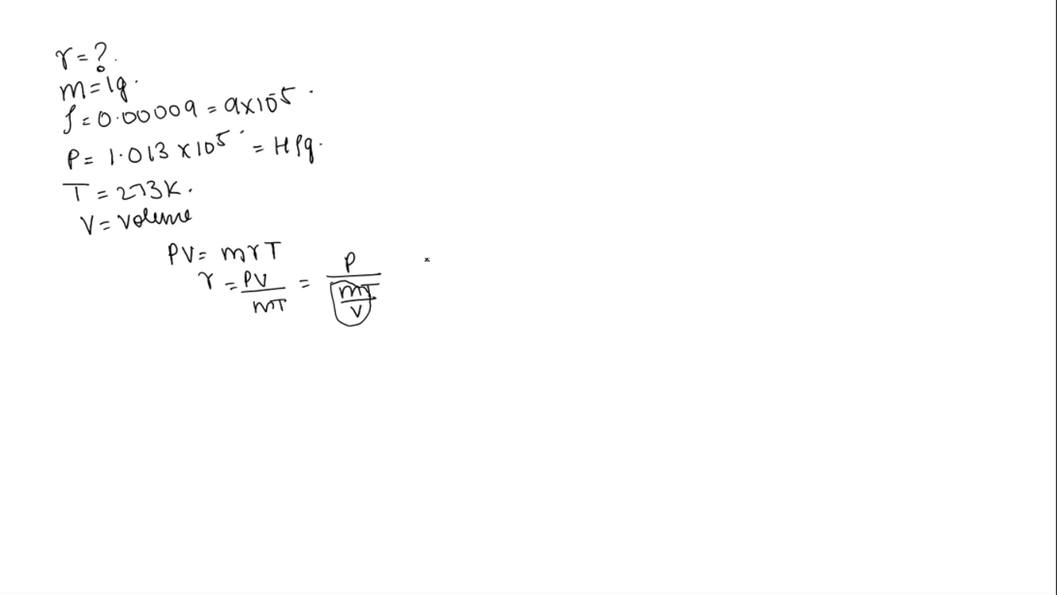
pyautogui.write('= 1')
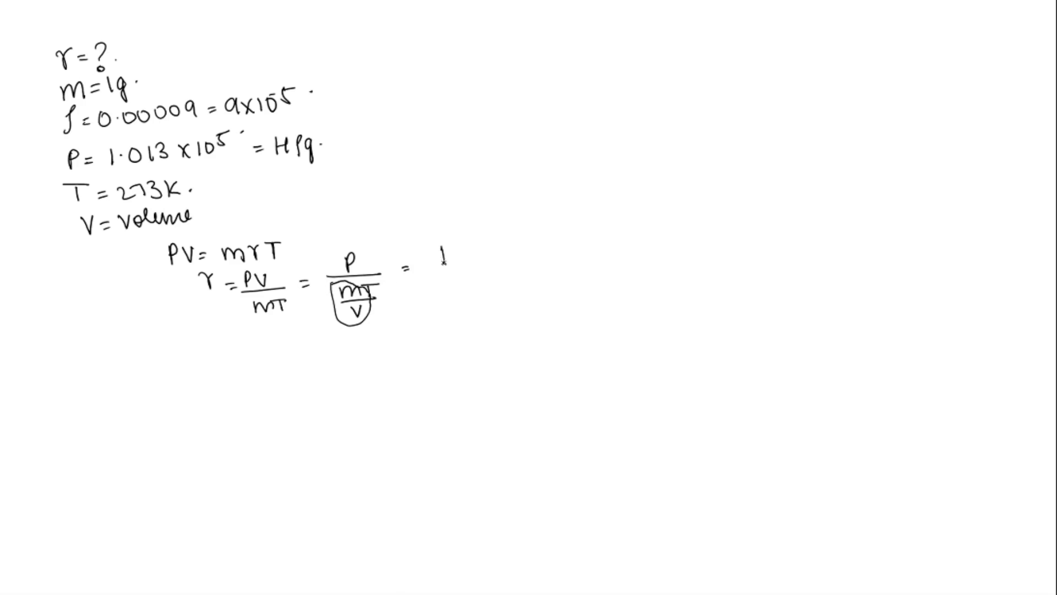
pyautogui.write('P/ρ')
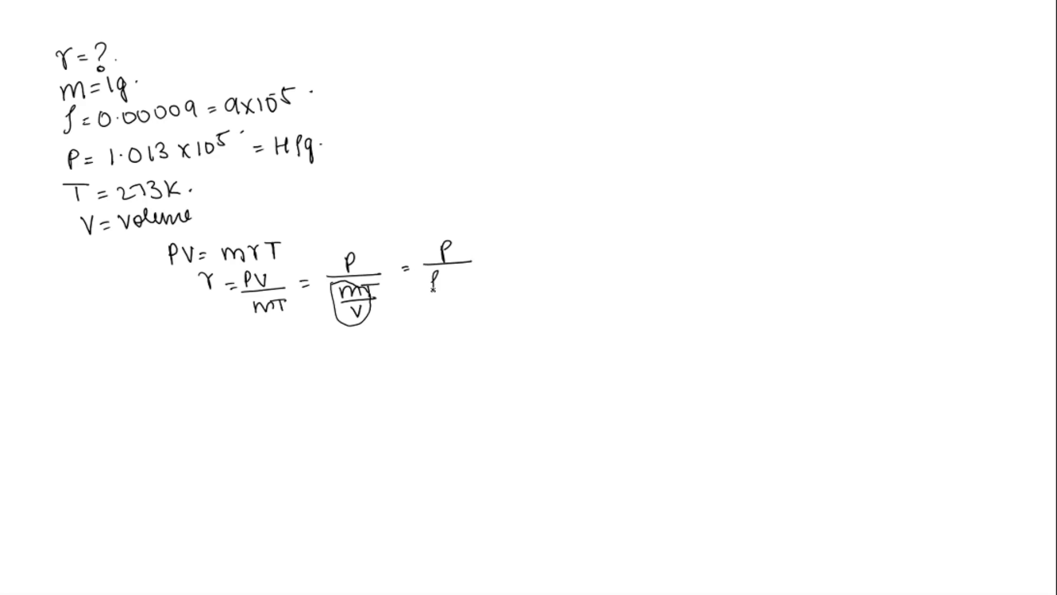
pyautogui.write('T')
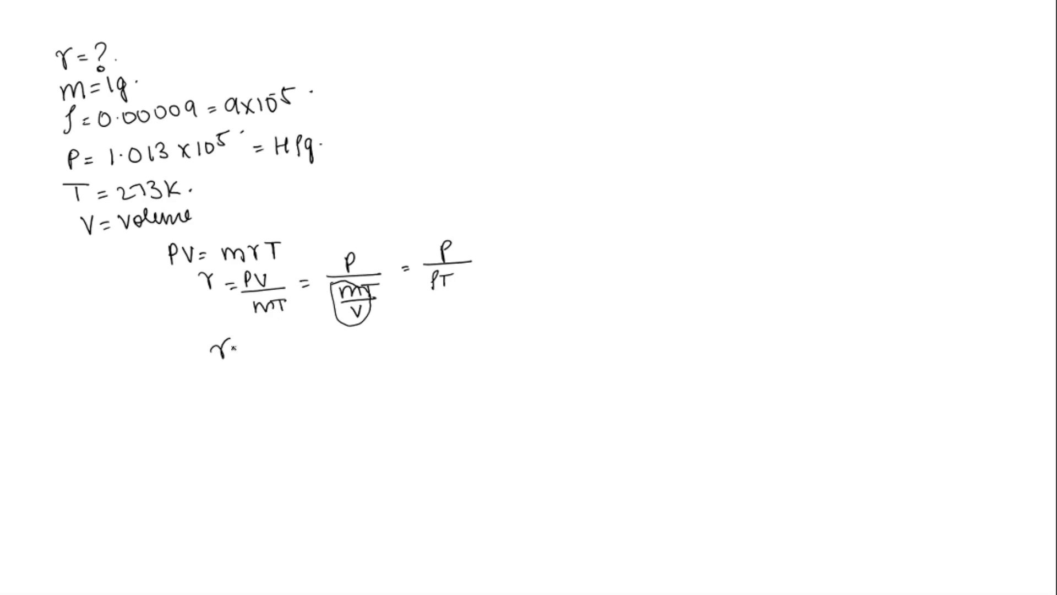
# Substitute values to write r = 1.013×10⁵ / 9×10⁻⁵
pyautogui.write('=')
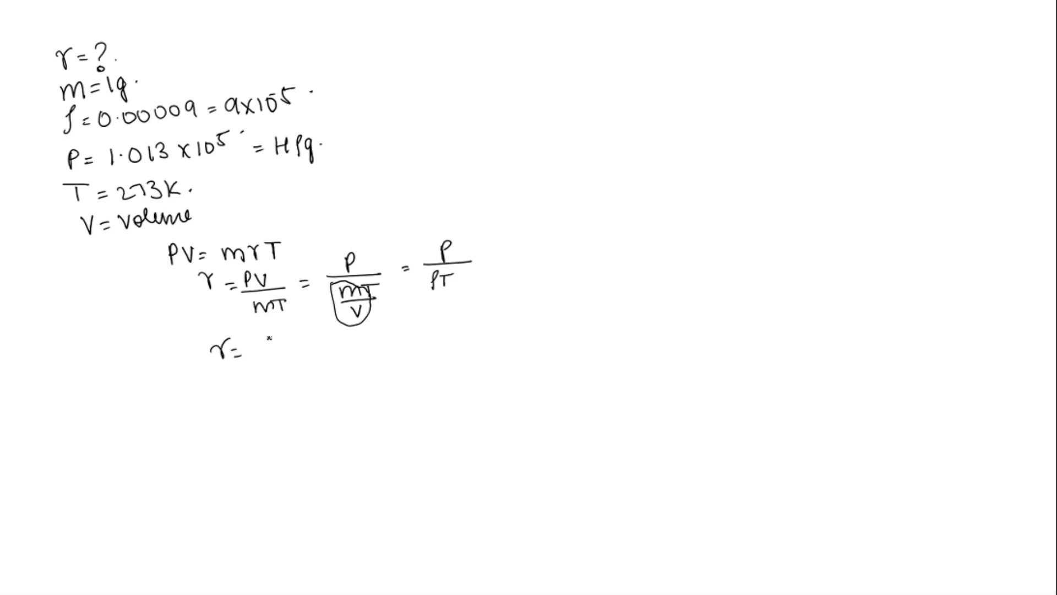
pyautogui.write('1.013x10')
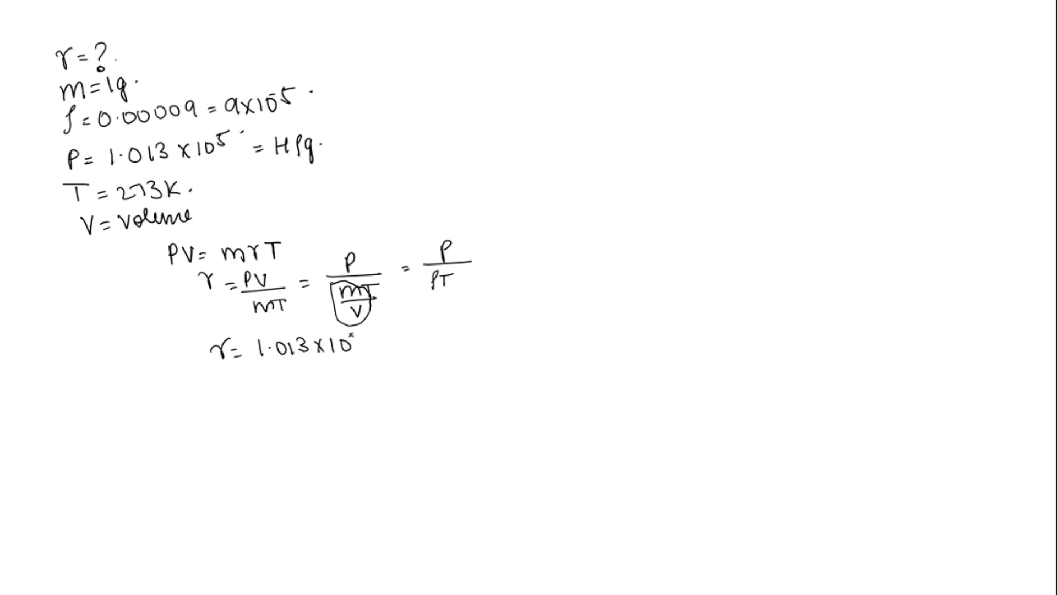
pyautogui.moveTo(256, 361); pyautogui.dragTo(364, 357)
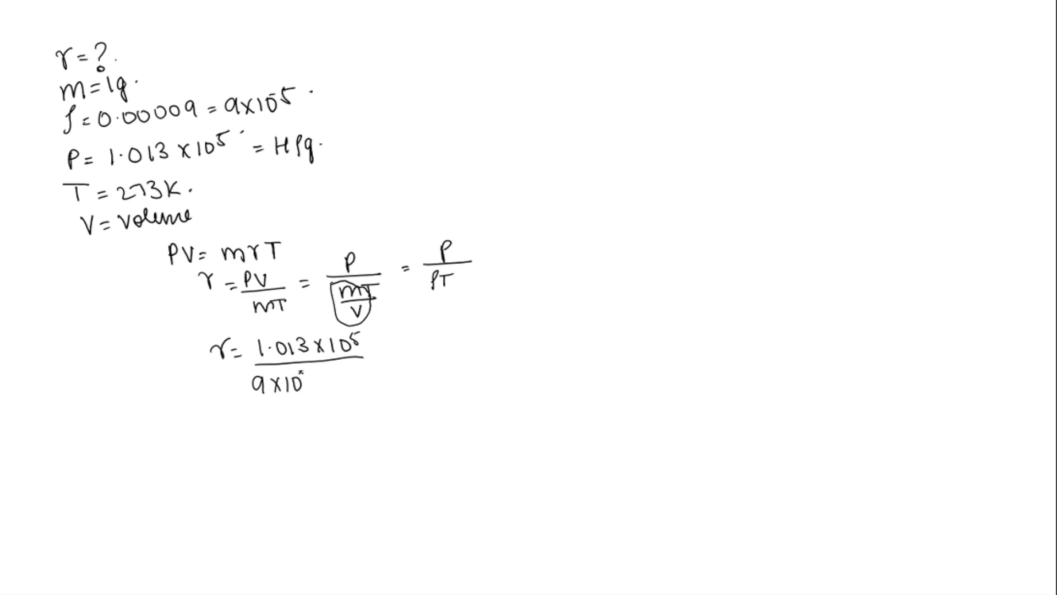
pyautogui.write('-5')
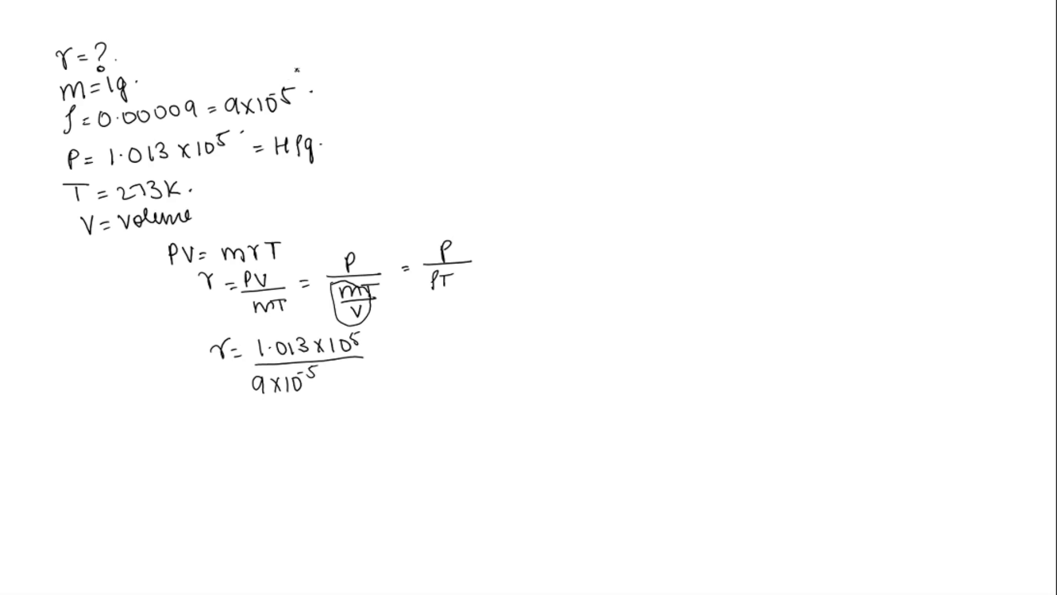
# Add units g/cm³ to the density and Pa to the pressure
pyautogui.write('g')
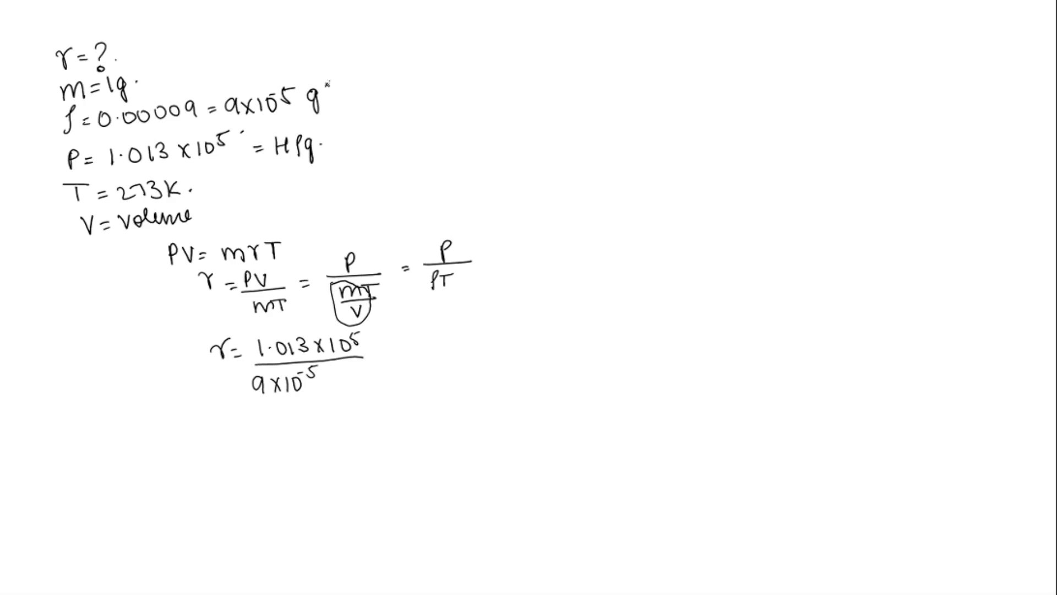
pyautogui.write('/cm³.')
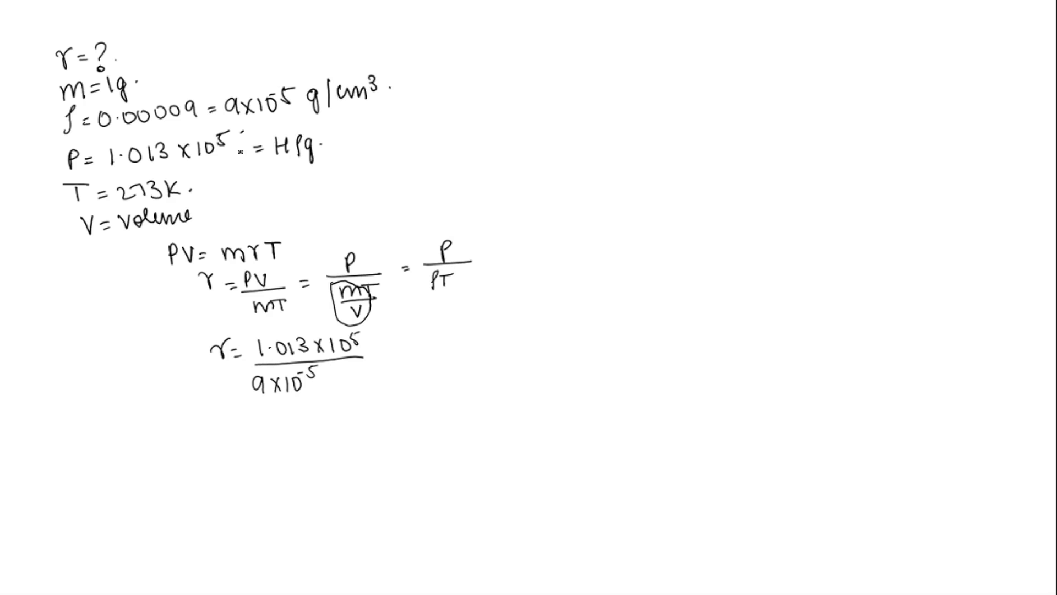
pyautogui.write('Pa')
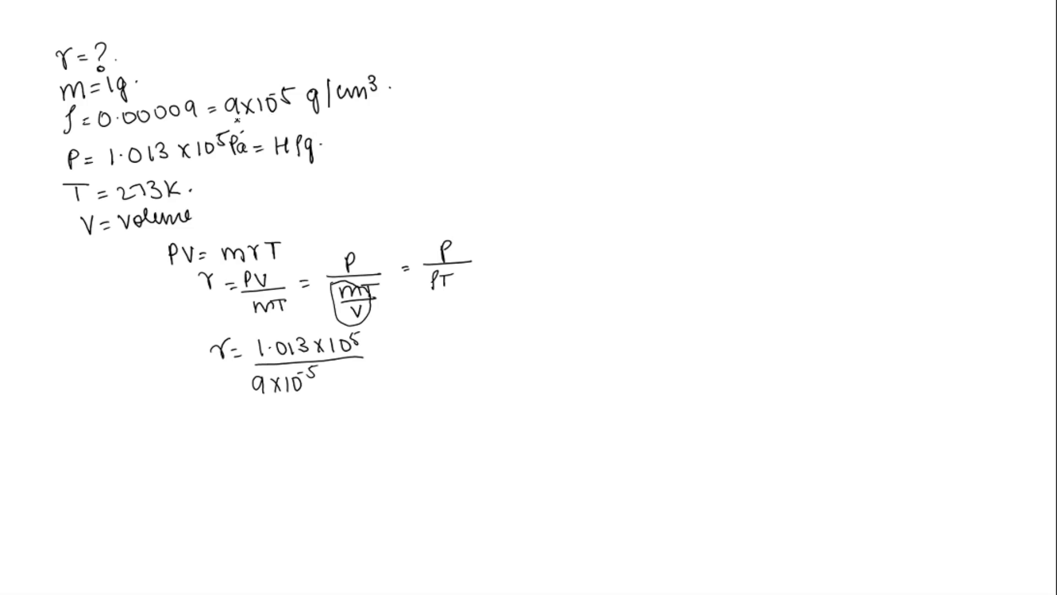
# Underline 9×10⁻⁵ and derive g/cm³ = 10⁻³/(10⁻²)³ = 10⁻³/10⁻⁶ = 10³ at top right
pyautogui.moveTo(229, 118); pyautogui.dragTo(290, 114)
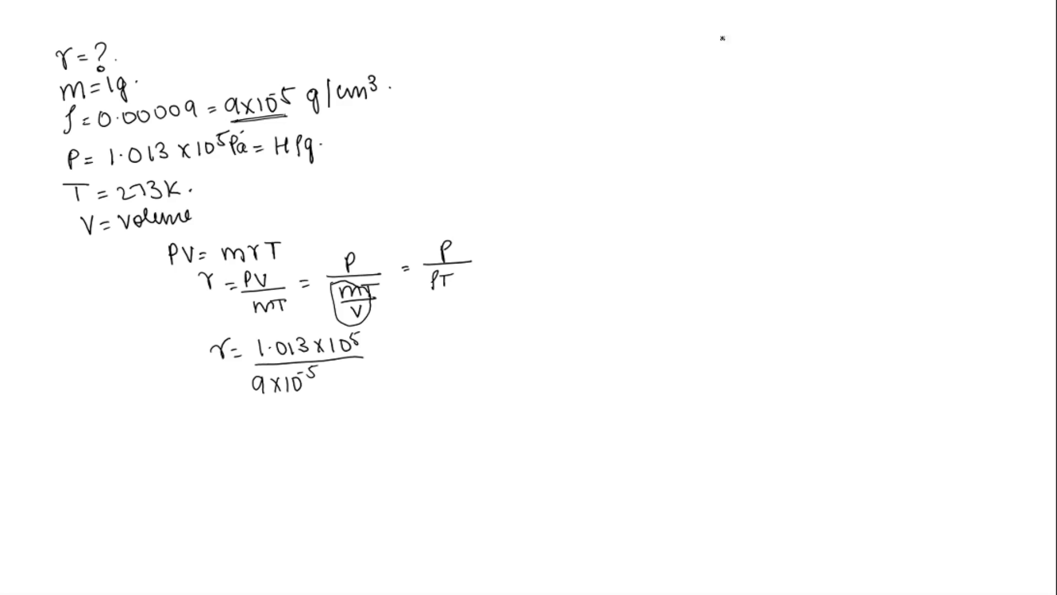
pyautogui.write('9')
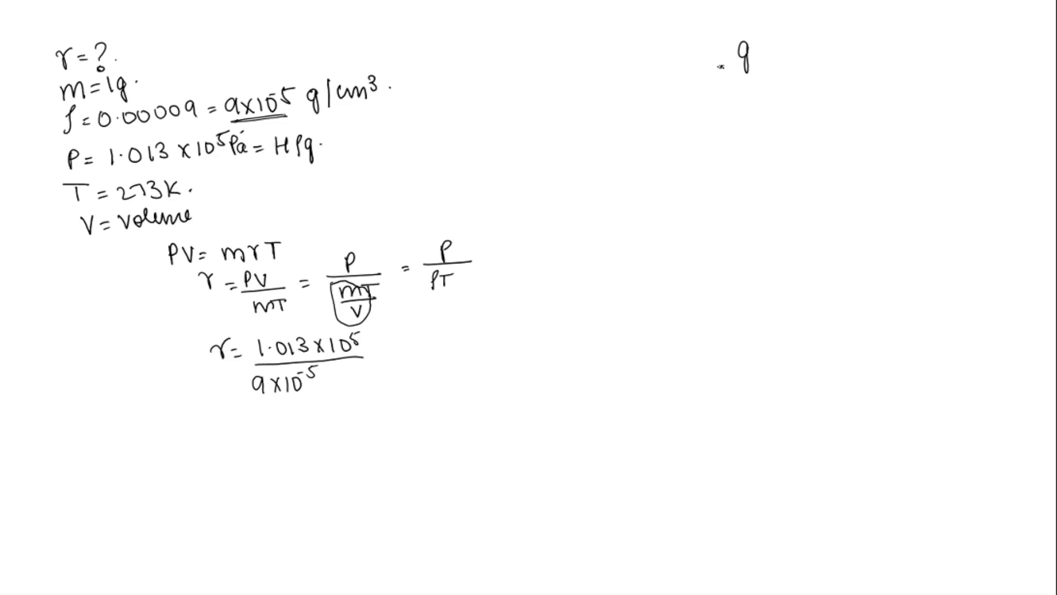
pyautogui.write('cm³ =')
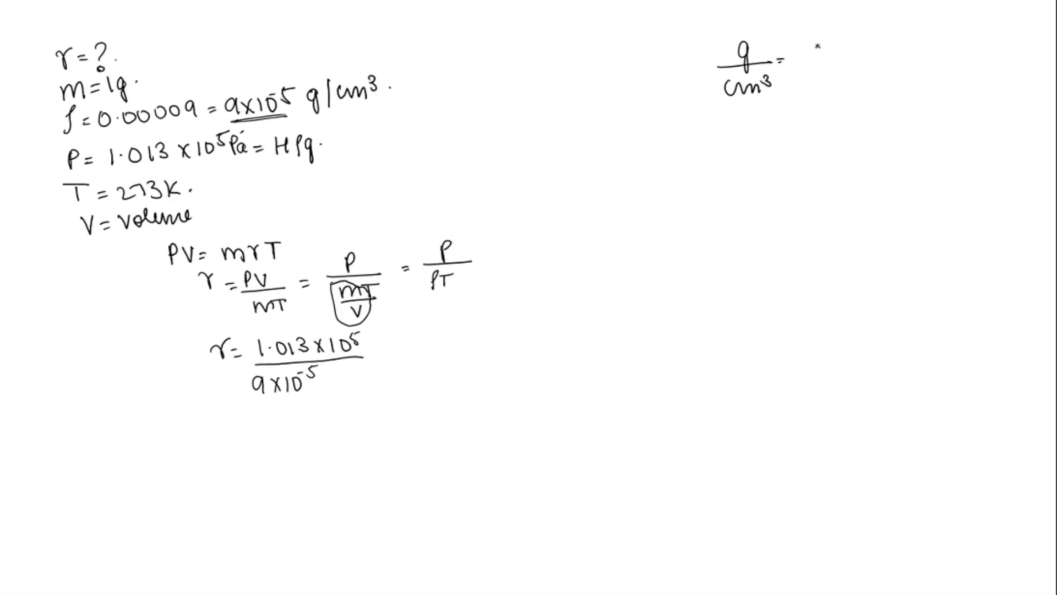
pyautogui.write('10^-3/1')
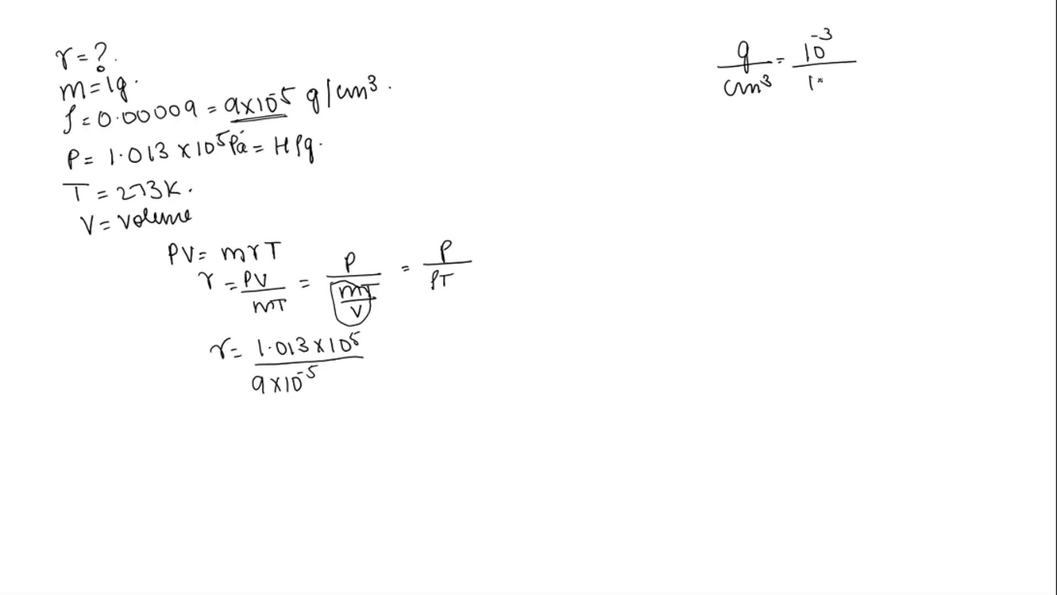
pyautogui.write('(10^-2)^3')
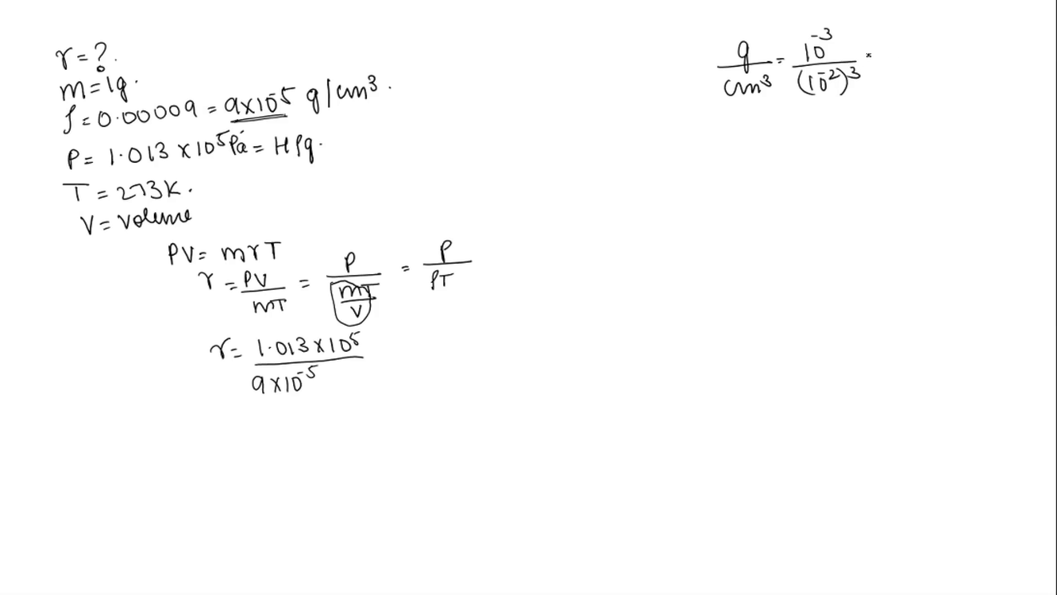
pyautogui.write('=10^-3')
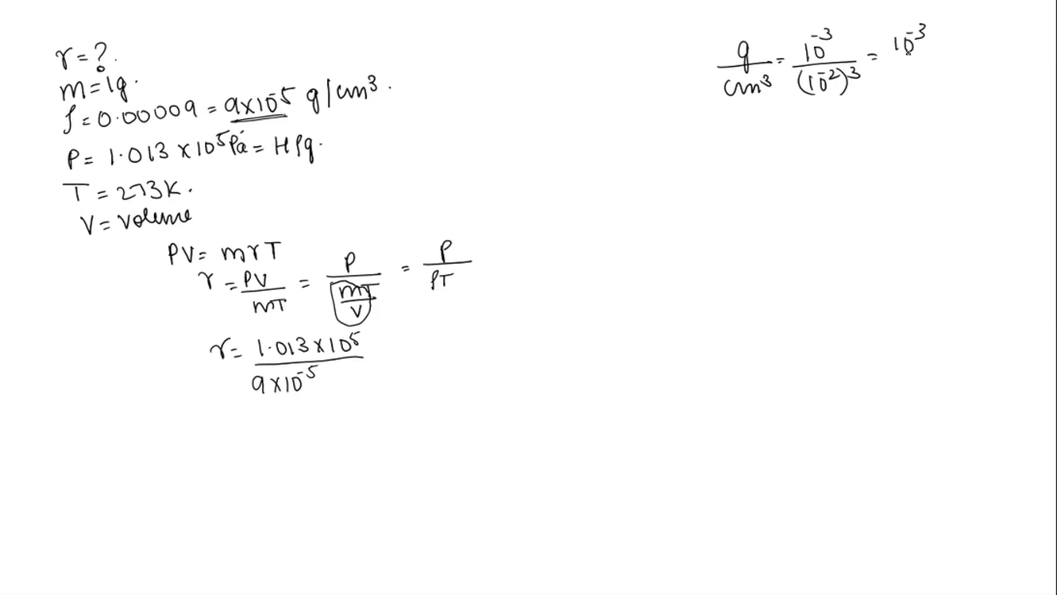
pyautogui.write('10^-6')
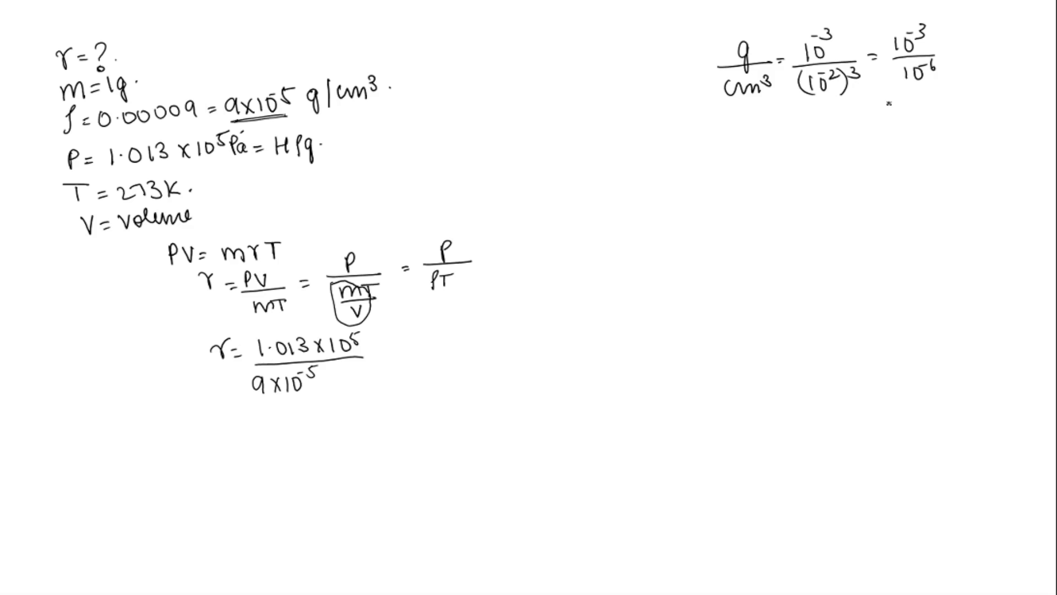
pyautogui.write('=10^3')
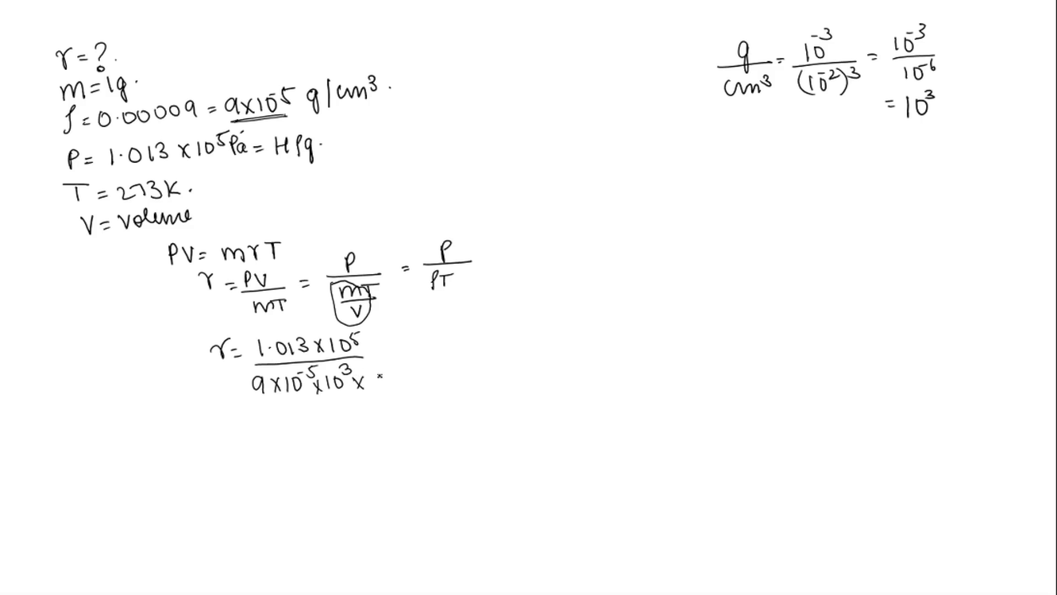
# Add ×273 to the denominator and write = 1.013×10⁷/(9×273)
pyautogui.write('273')
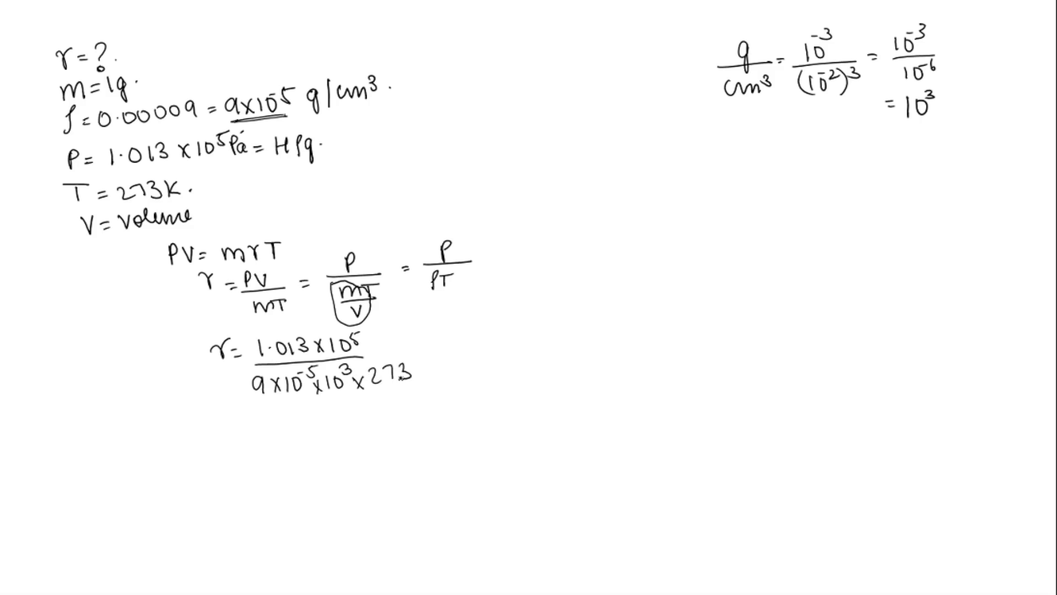
pyautogui.write('= 1.013 x1')
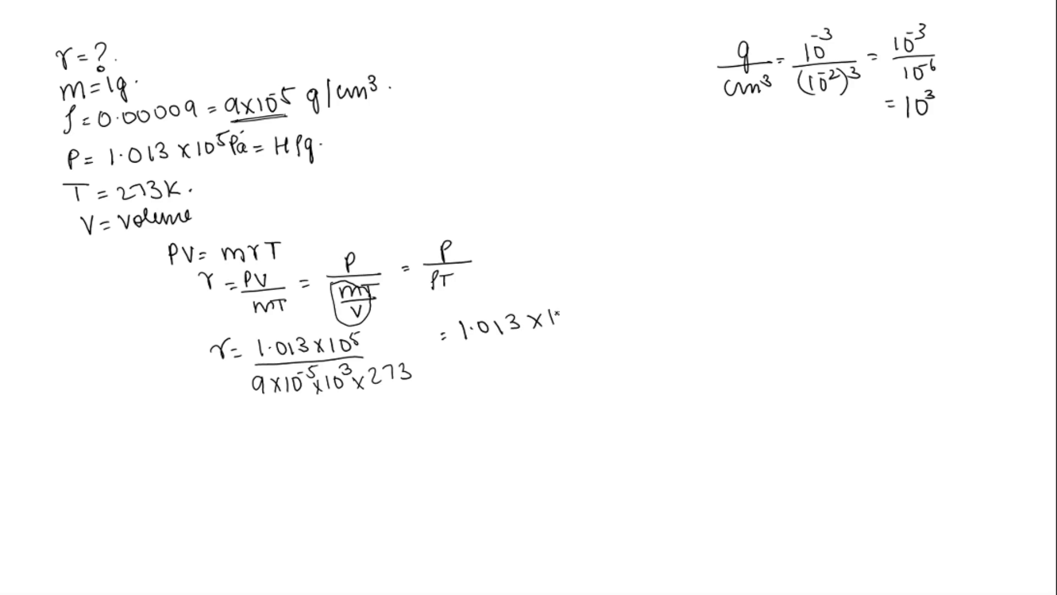
pyautogui.write('0^7')
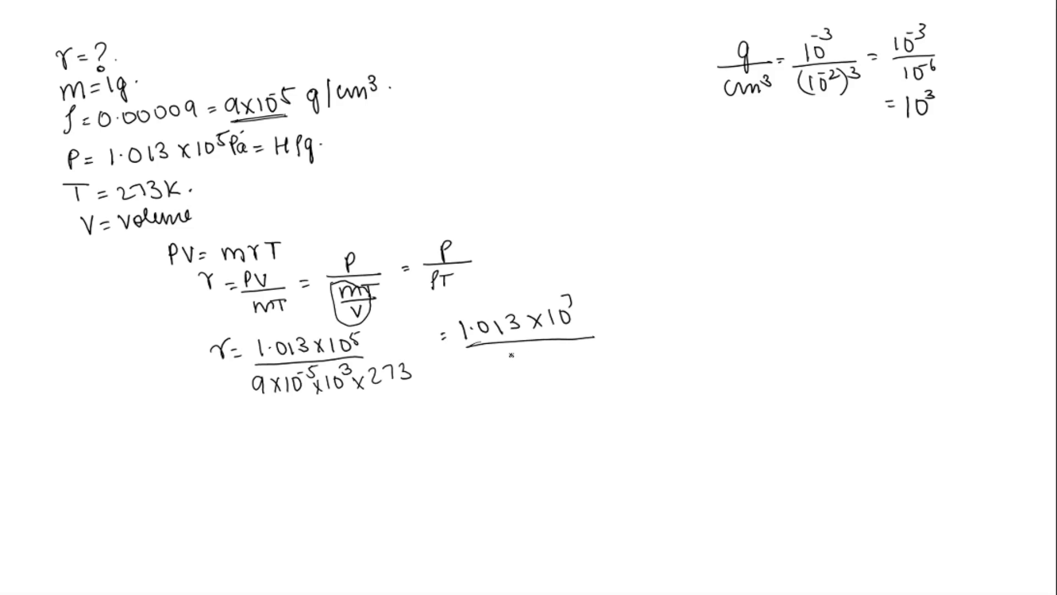
pyautogui.write('9 X 273')
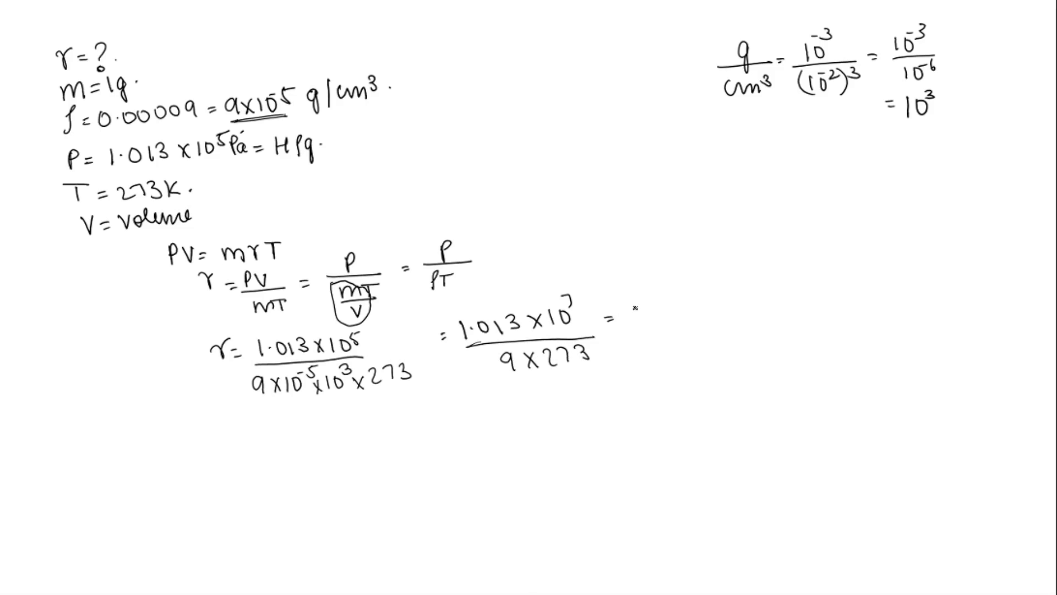
# Write = 10130000/(9×273) = 4.12 J/K-g as the final result
pyautogui.write('10130000')
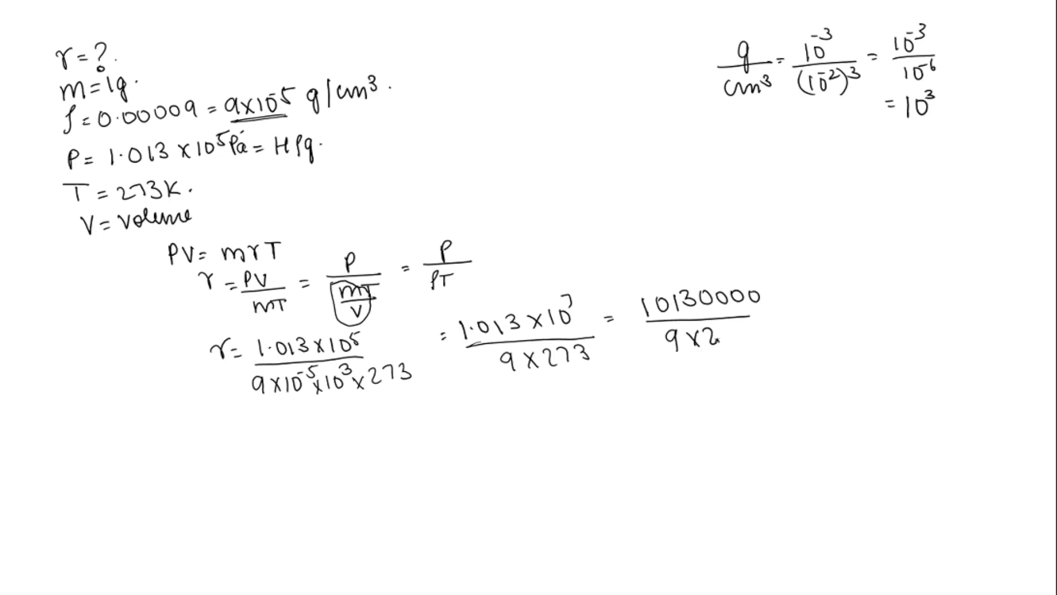
pyautogui.write('73')
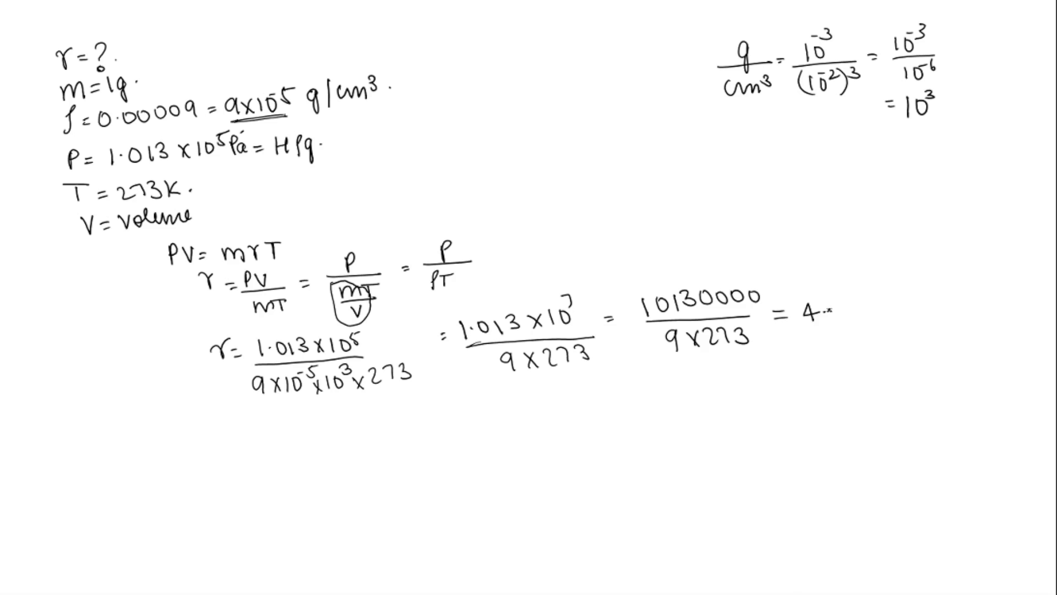
pyautogui.write('·12')
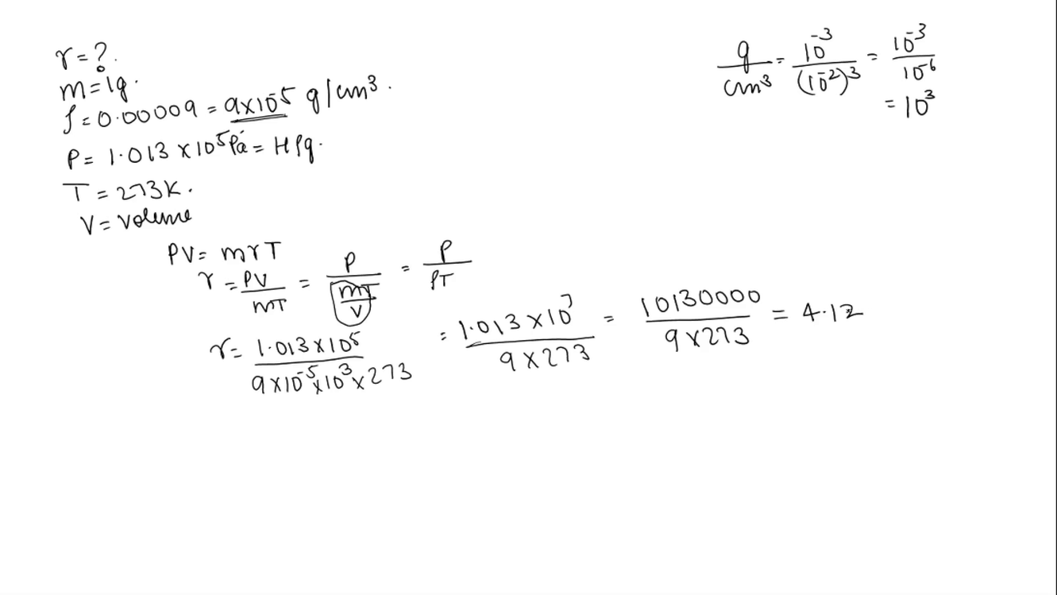
pyautogui.write('J/')
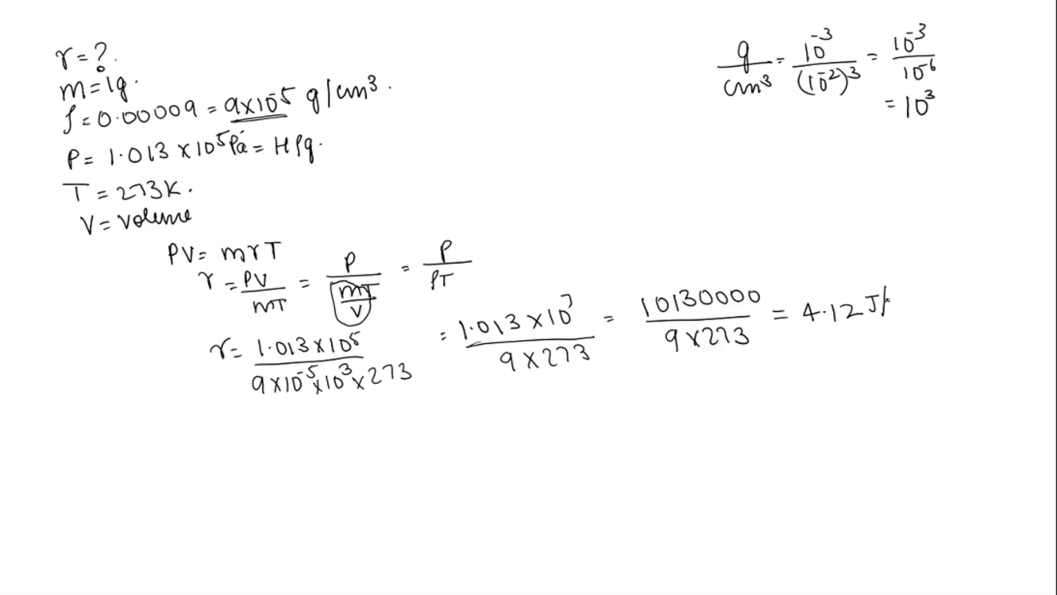
pyautogui.write('k')
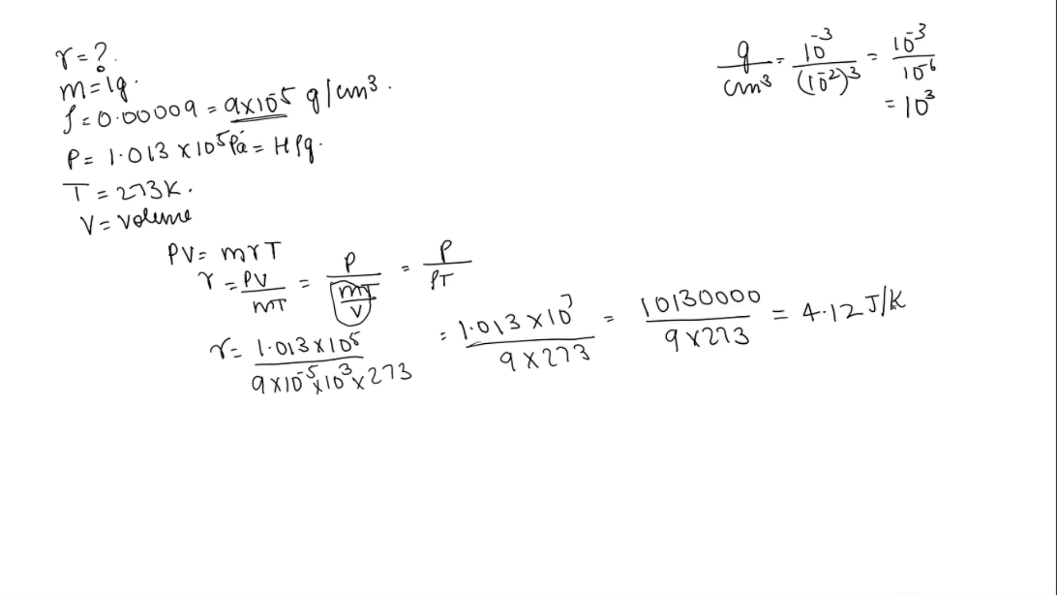
pyautogui.write('-g')
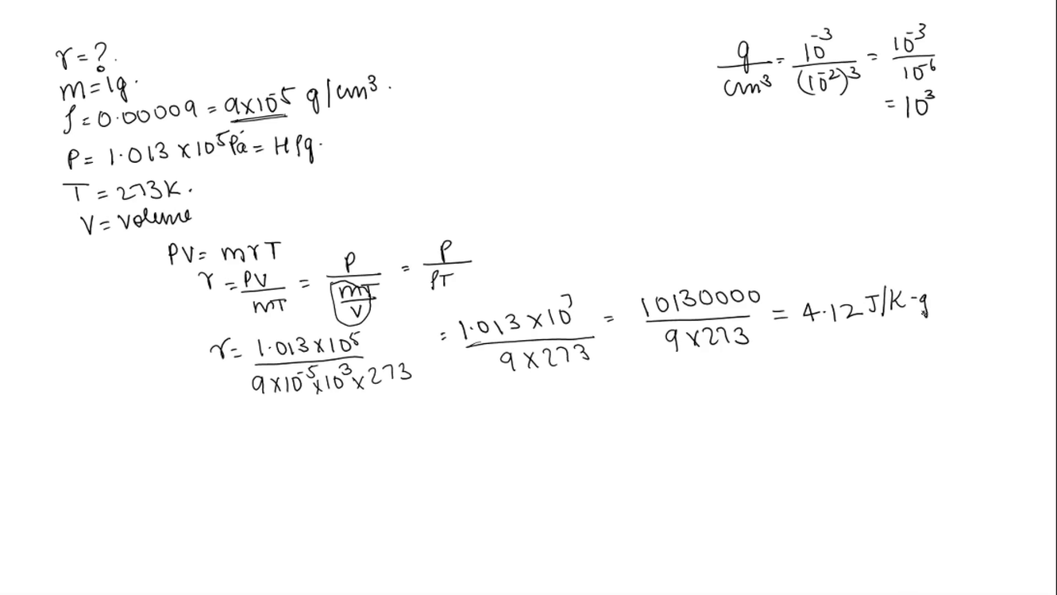